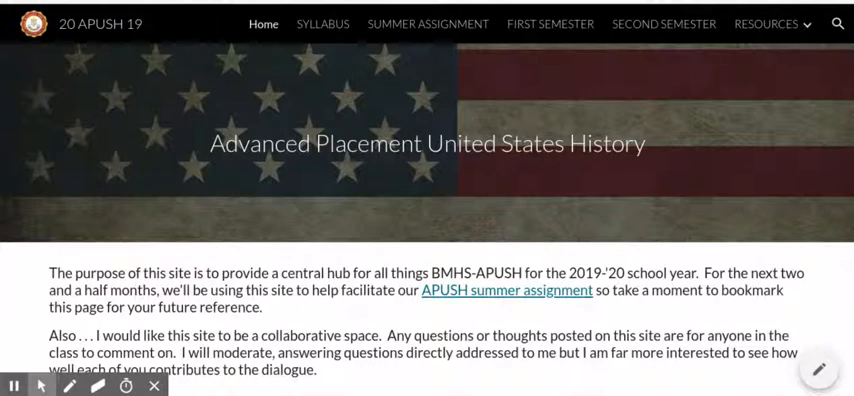
pyautogui.moveTo(544, 232)
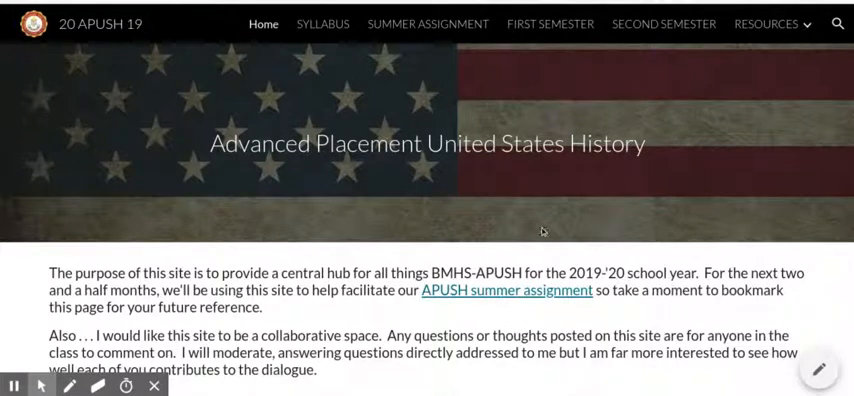
pyautogui.moveTo(544, 232)
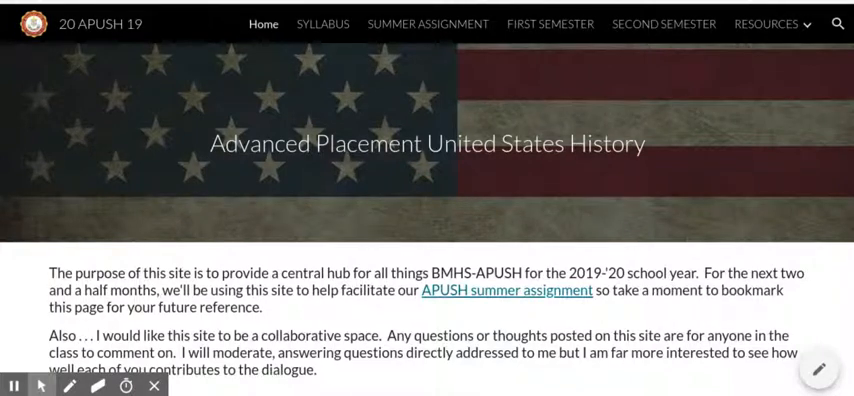
pyautogui.moveTo(484, 248)
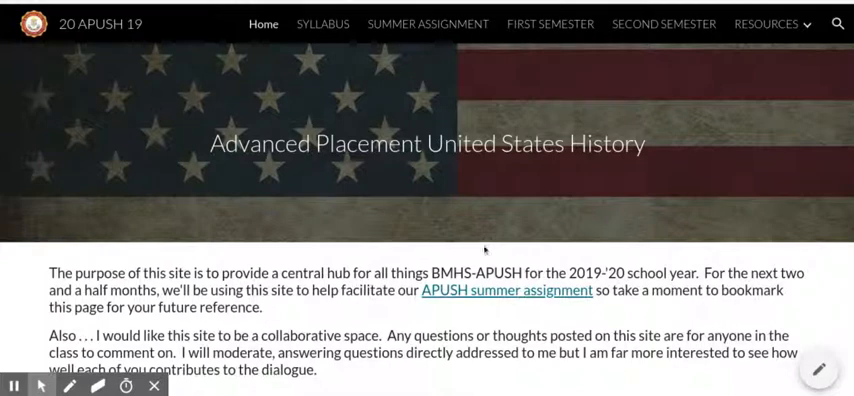
pyautogui.moveTo(436, 42)
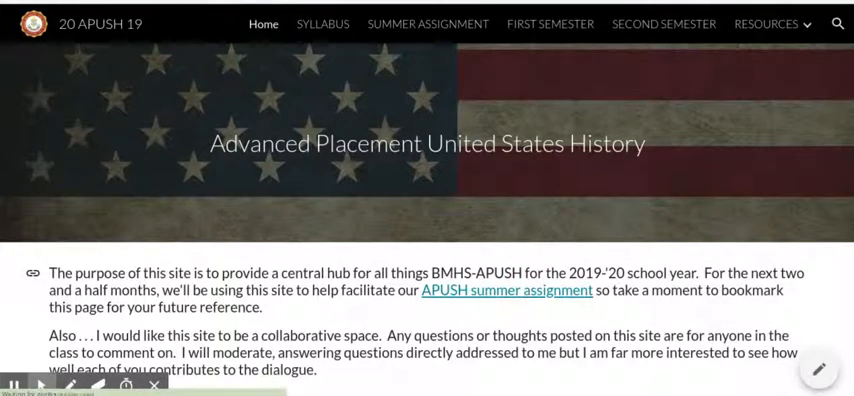
# Show the Summer Assignment page with its Perusall sign-up instructions and intro video.
pyautogui.click(428, 24)
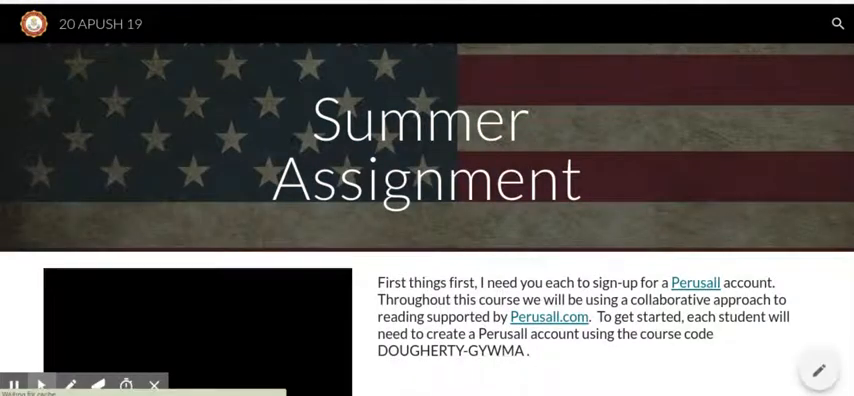
pyautogui.scroll(-3)
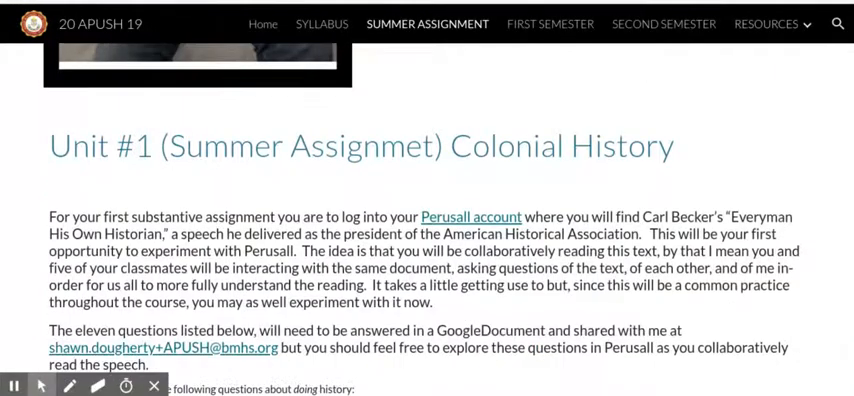
pyautogui.scroll(3)
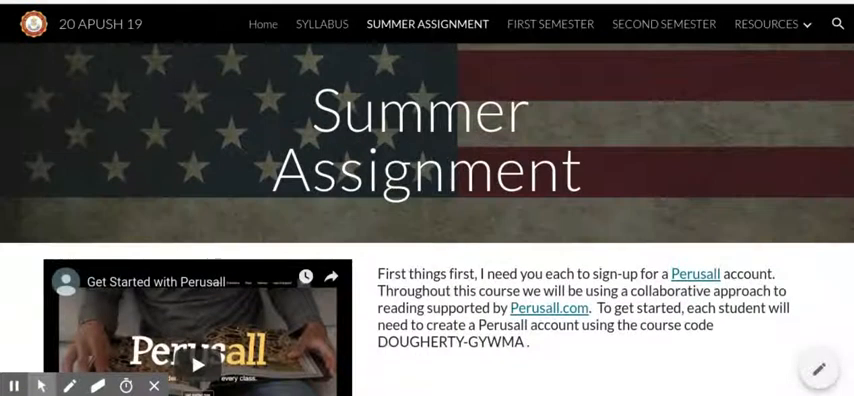
pyautogui.scroll(-3)
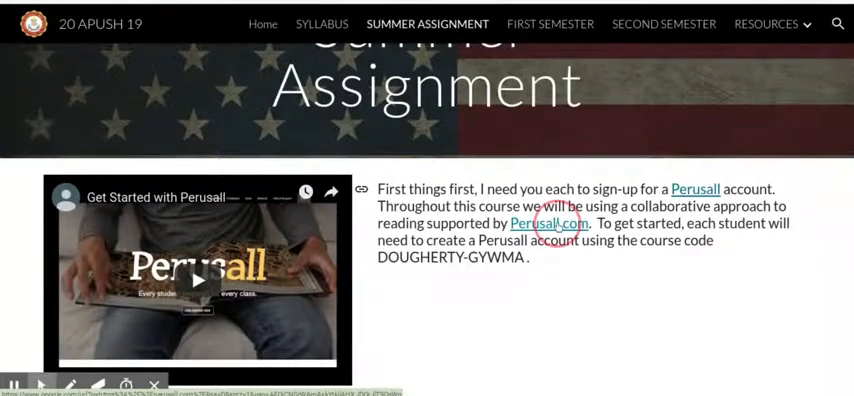
# Reach Perusall.com from the assignment link and browse its features, publishers and team.
pyautogui.click(548, 224)
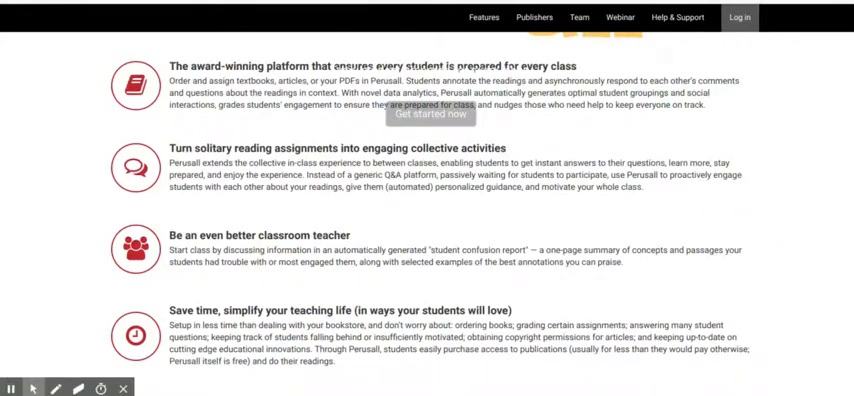
pyautogui.scroll(3)
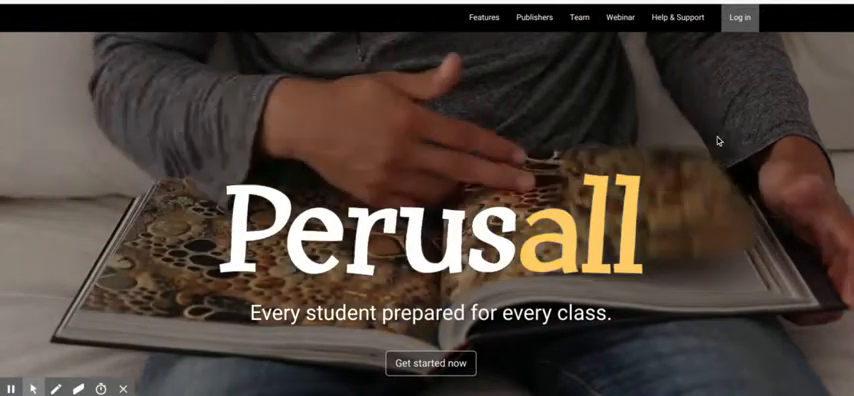
pyautogui.scroll(-3)
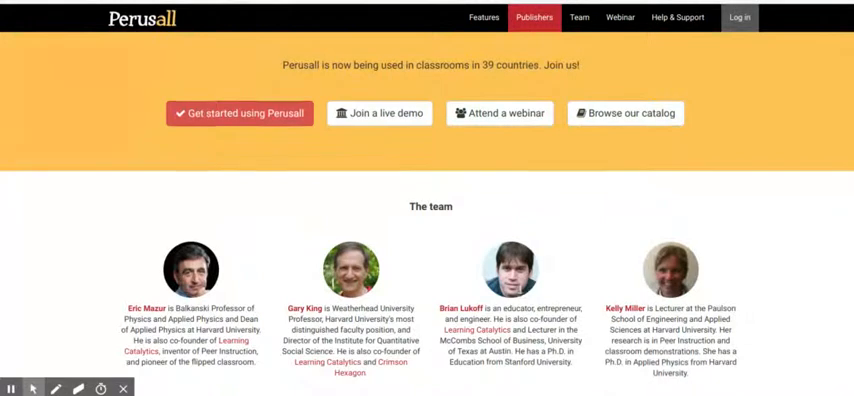
pyautogui.scroll(3)
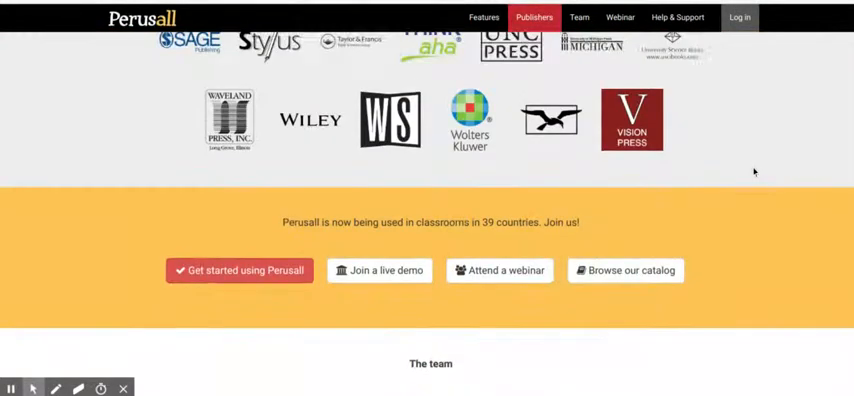
pyautogui.scroll(-3)
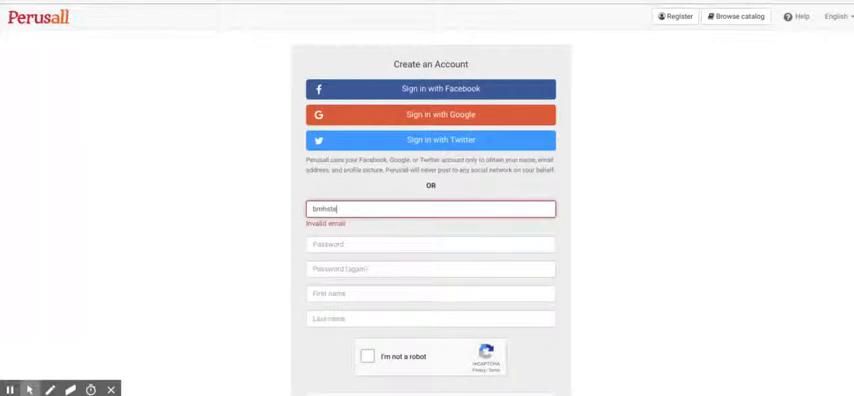
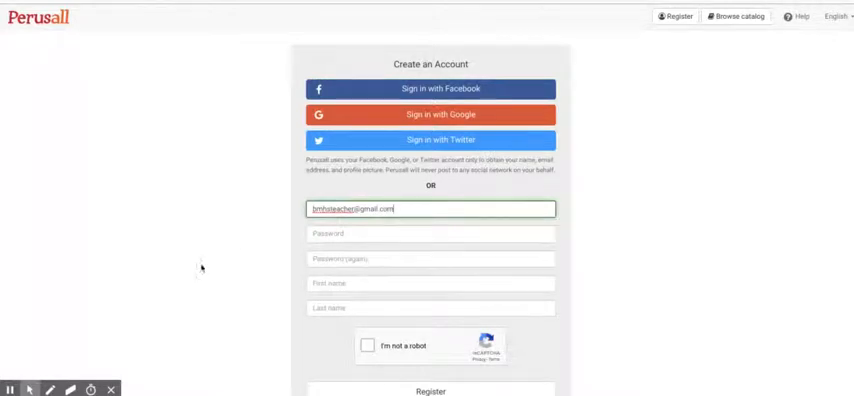
# Enter the account email ending in .com and a password, then confirm the password.
pyautogui.click(430, 232)
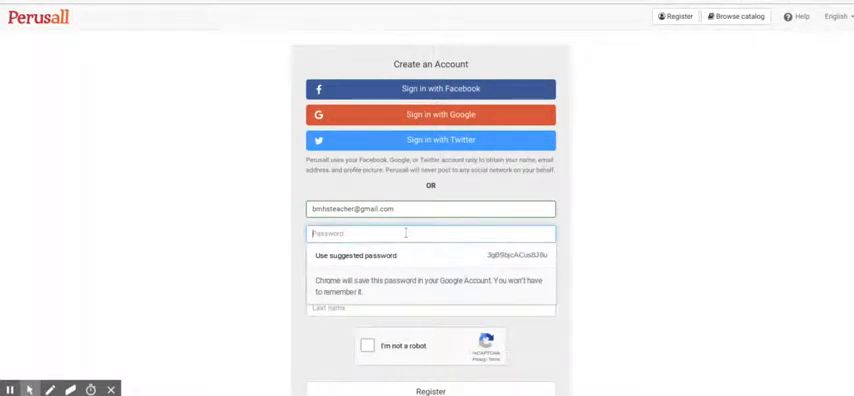
pyautogui.write('1')
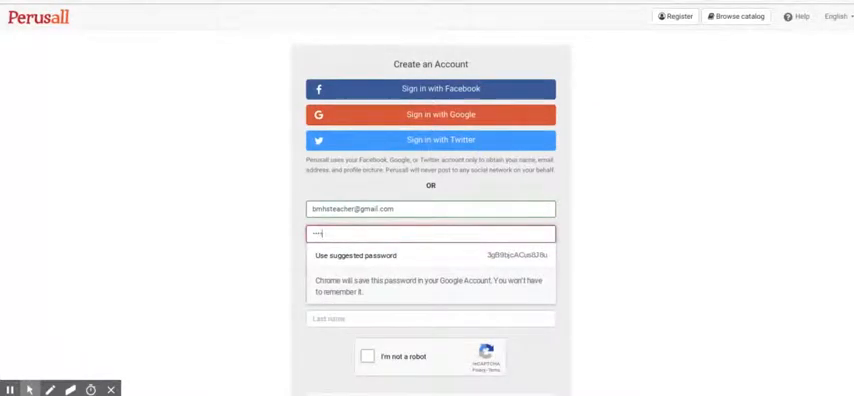
pyautogui.write('•')
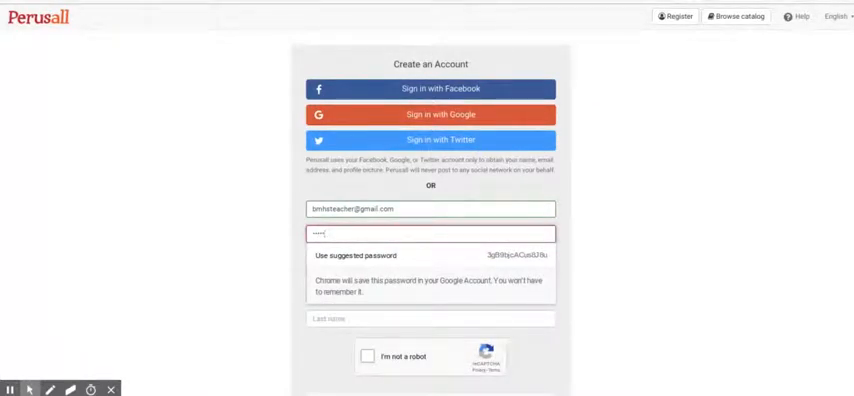
pyautogui.write('•••')
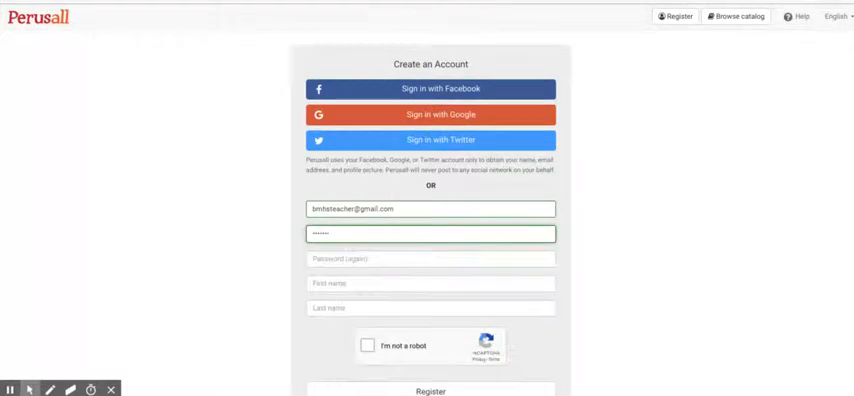
pyautogui.click(430, 258)
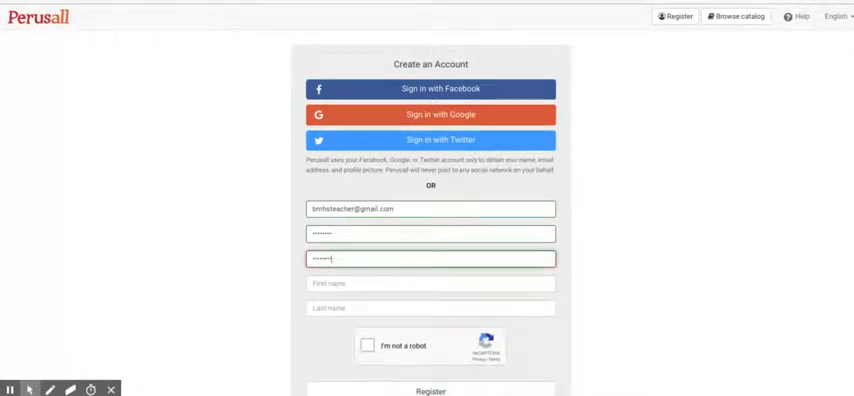
pyautogui.click(430, 284)
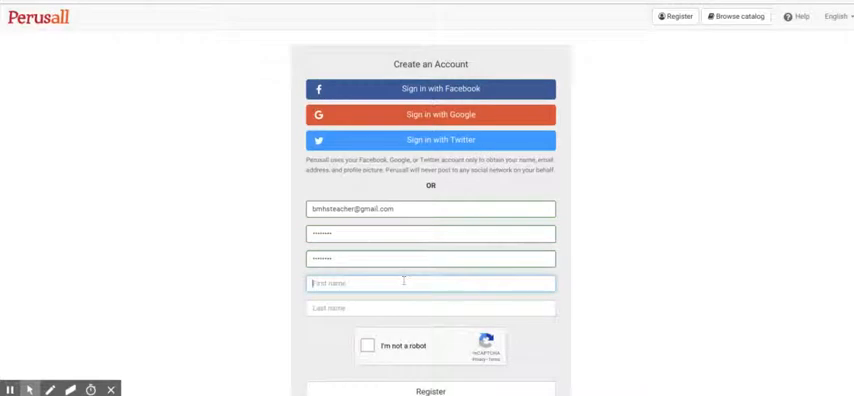
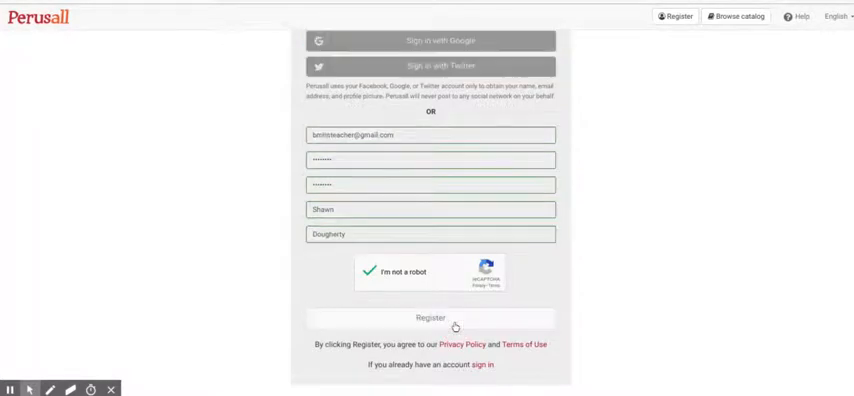
pyautogui.click(430, 316)
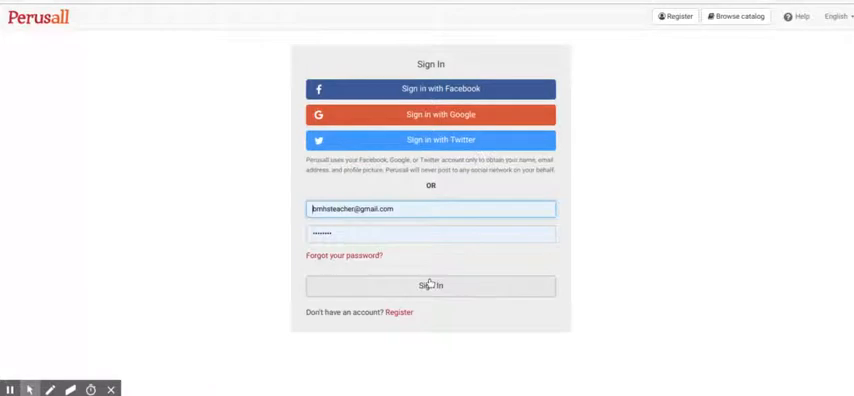
# Sign in with the new account's email and password, reaching the welcome setup screen.
pyautogui.click(430, 284)
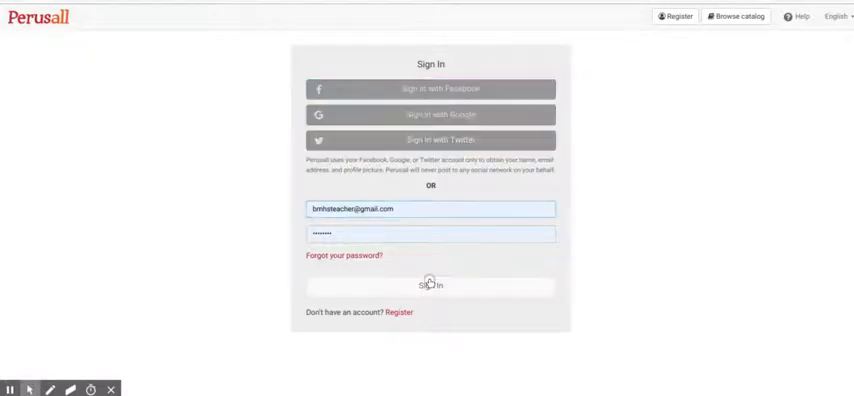
pyautogui.click(430, 286)
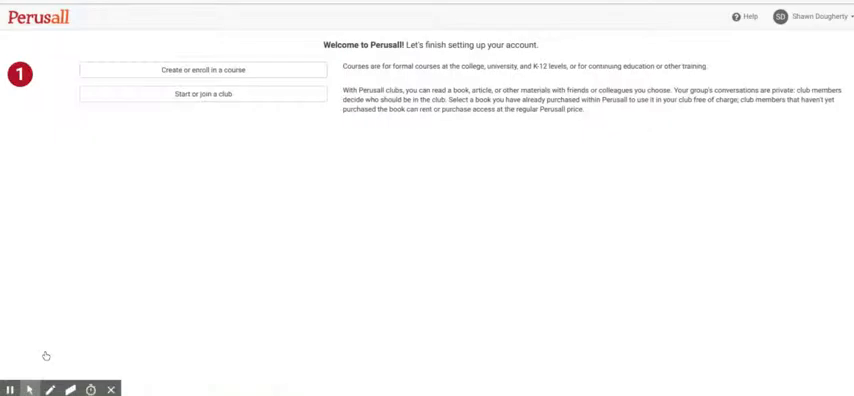
pyautogui.moveTo(174, 148)
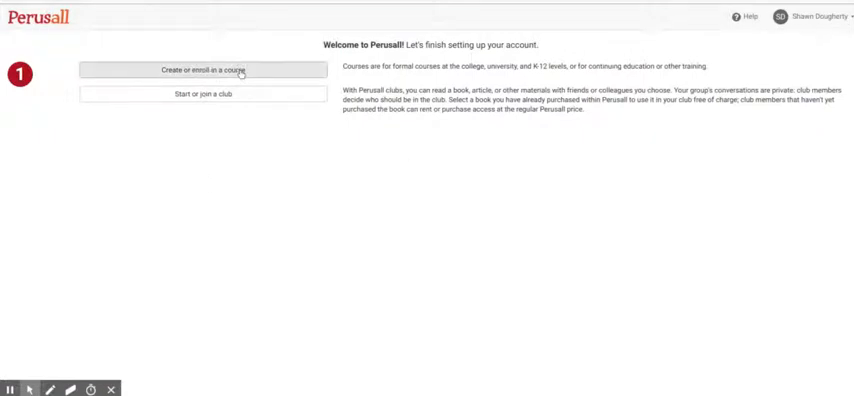
pyautogui.click(204, 70)
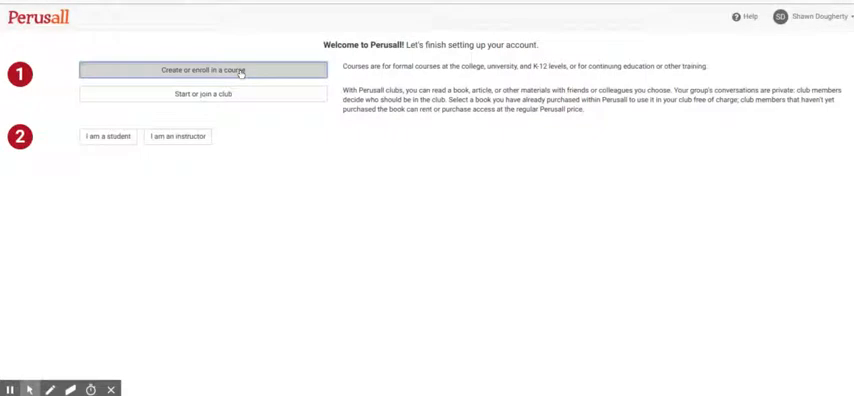
pyautogui.click(108, 136)
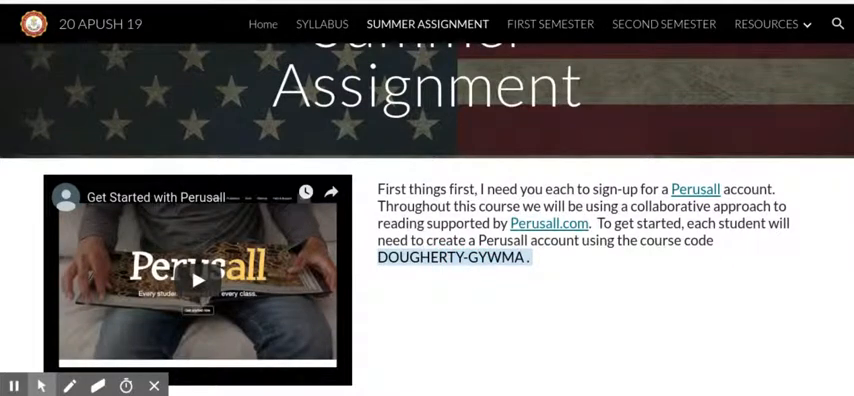
pyautogui.click(696, 188)
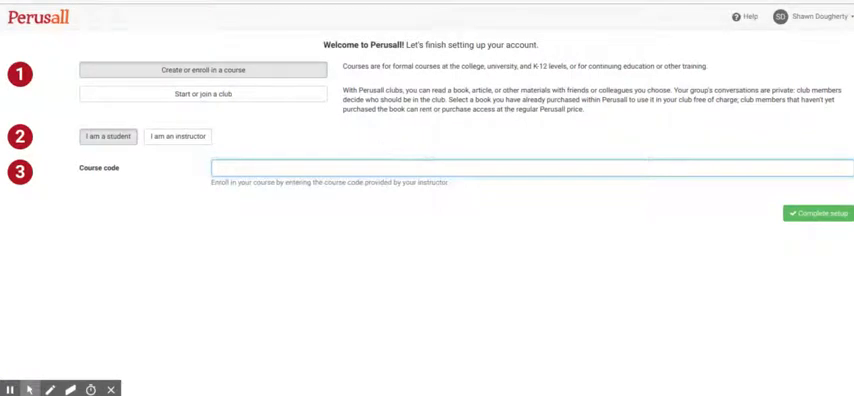
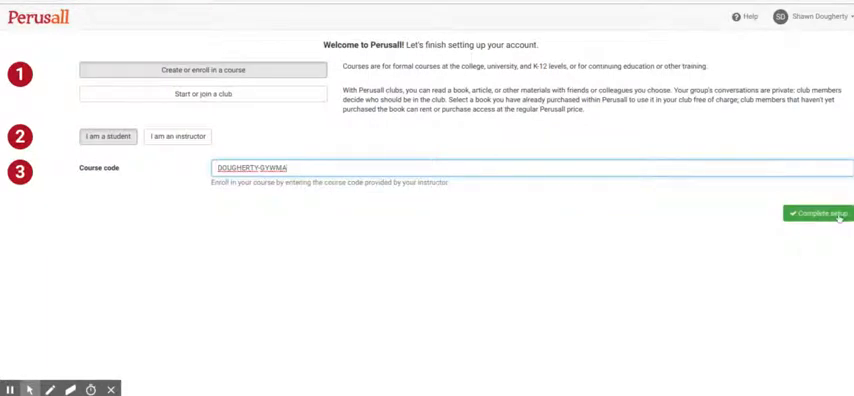
pyautogui.click(818, 212)
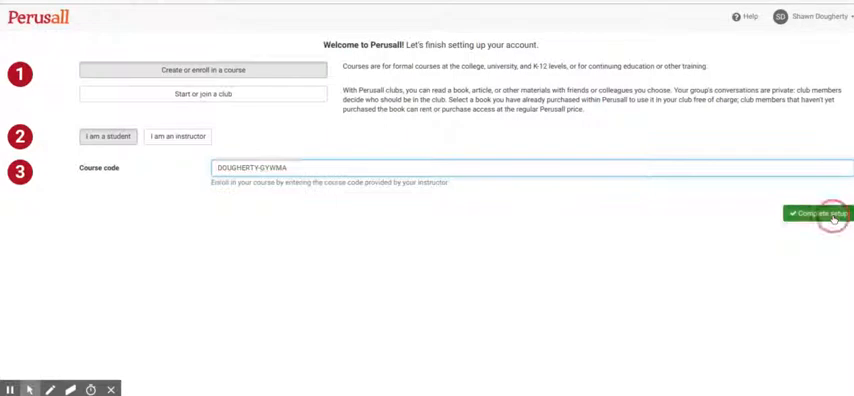
pyautogui.click(818, 212)
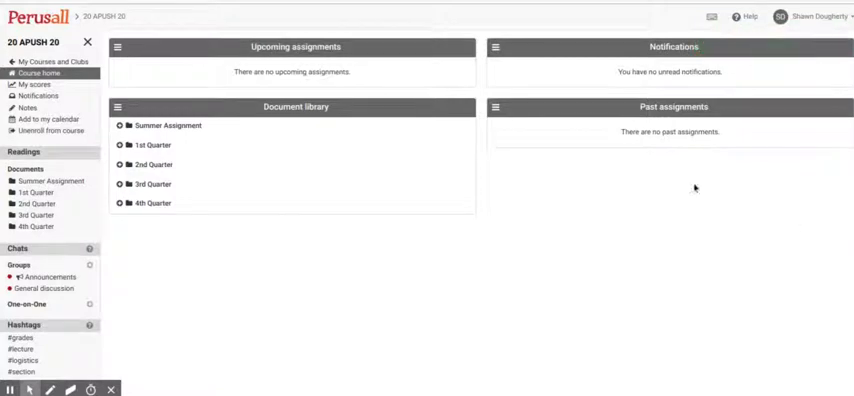
pyautogui.moveTo(430, 288)
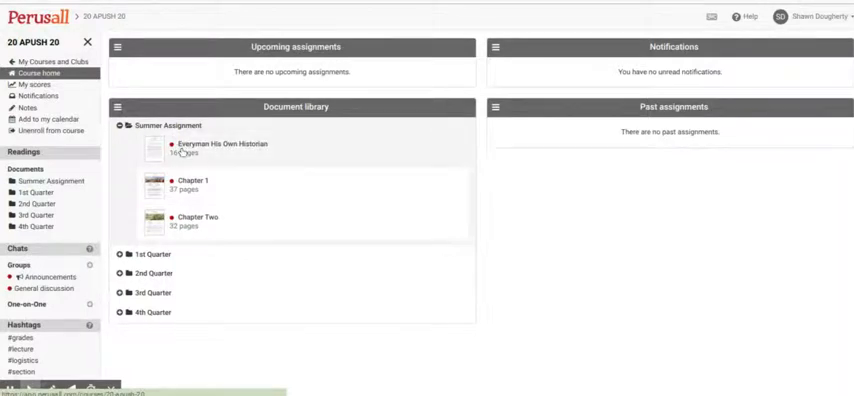
# Open the Everyman His Own Historian reading from the Summer Assignment folder.
pyautogui.click(222, 148)
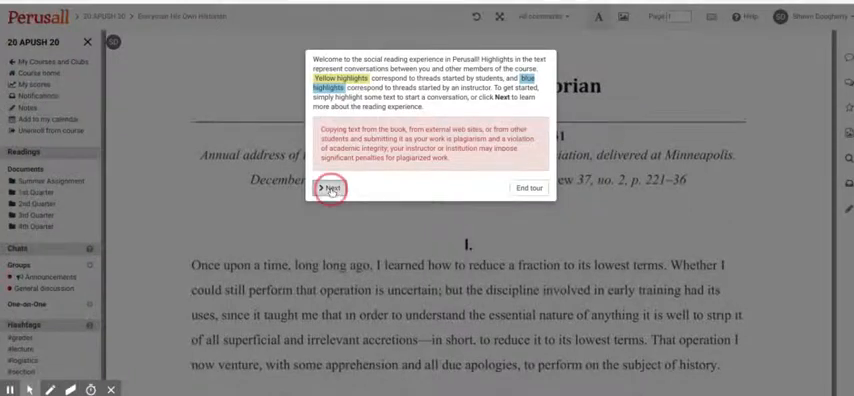
# Step through the introductory tour popup and end the tour, leaving the reading ready.
pyautogui.click(332, 188)
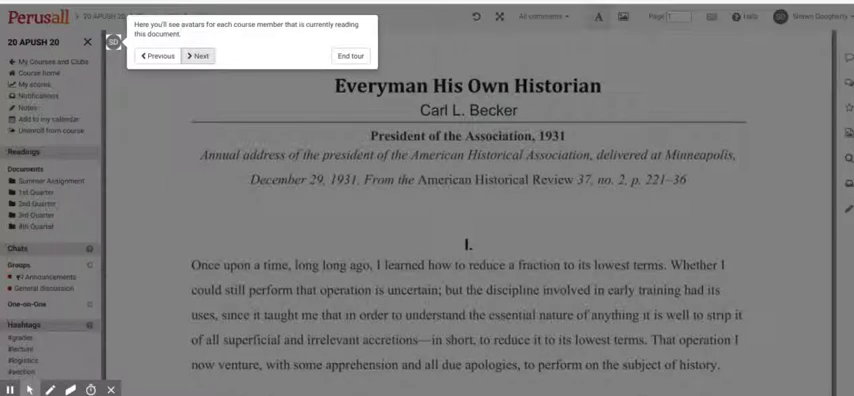
pyautogui.click(200, 56)
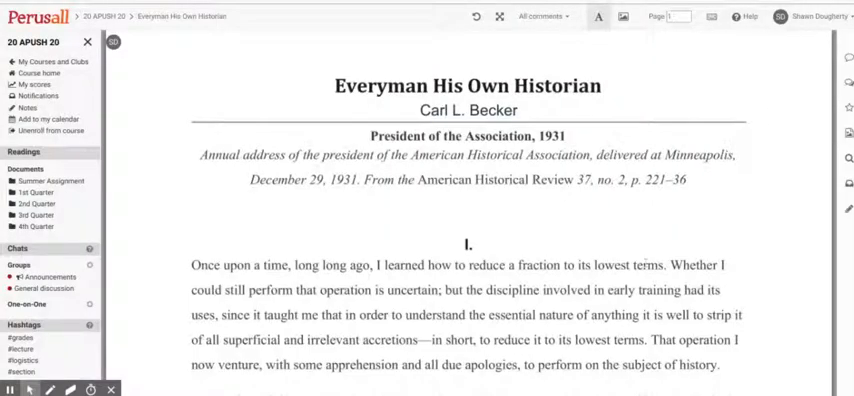
pyautogui.moveTo(848, 58)
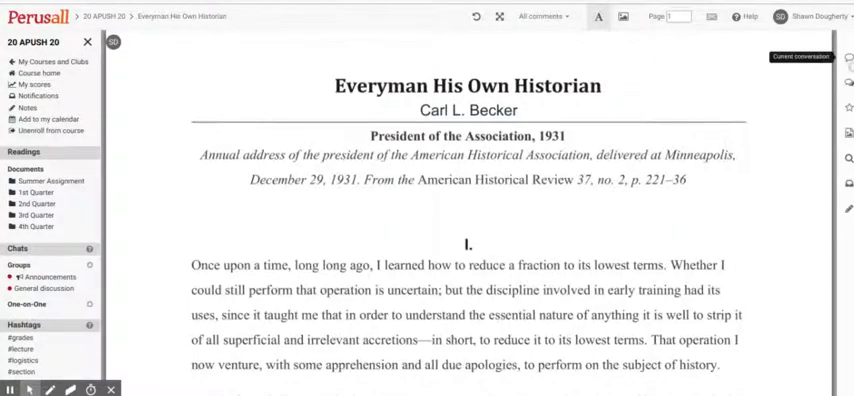